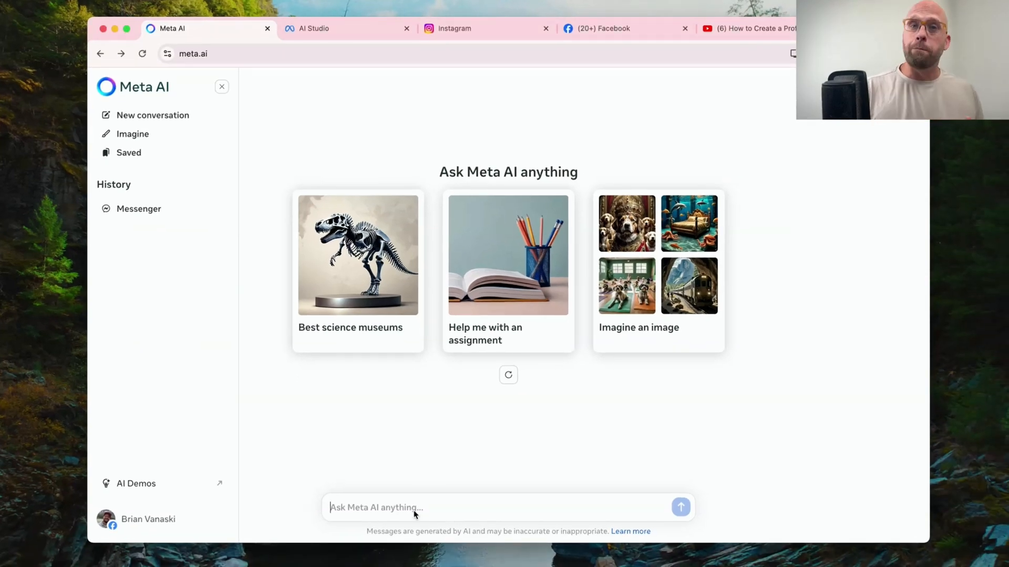
{"action": "mouse_move", "coordinate": [364, 446]}
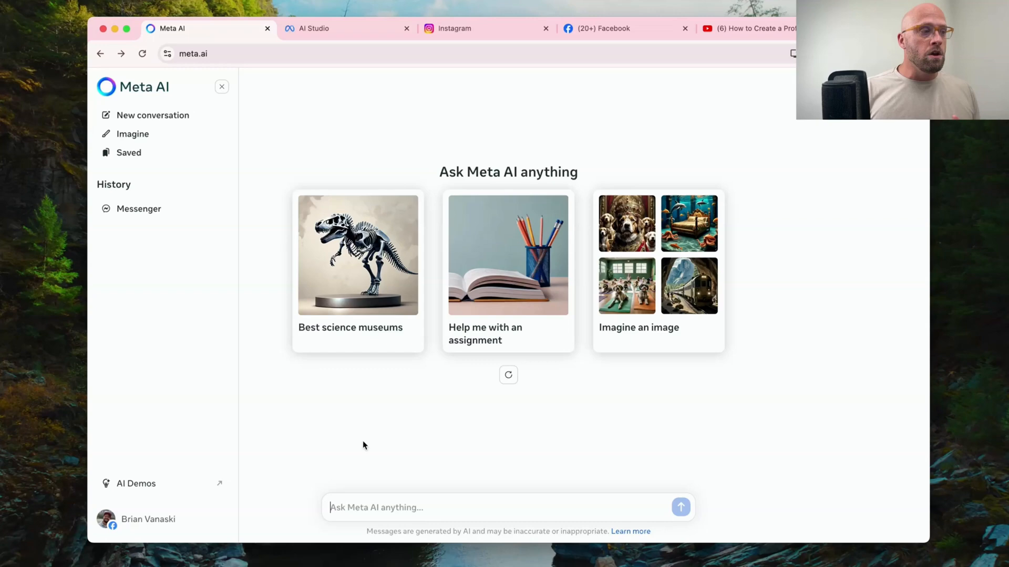
Browse Meta AI's Imagine gallery of image ideas, then switch to the AI Studio tab.
{"action": "left_click", "coordinate": [133, 134]}
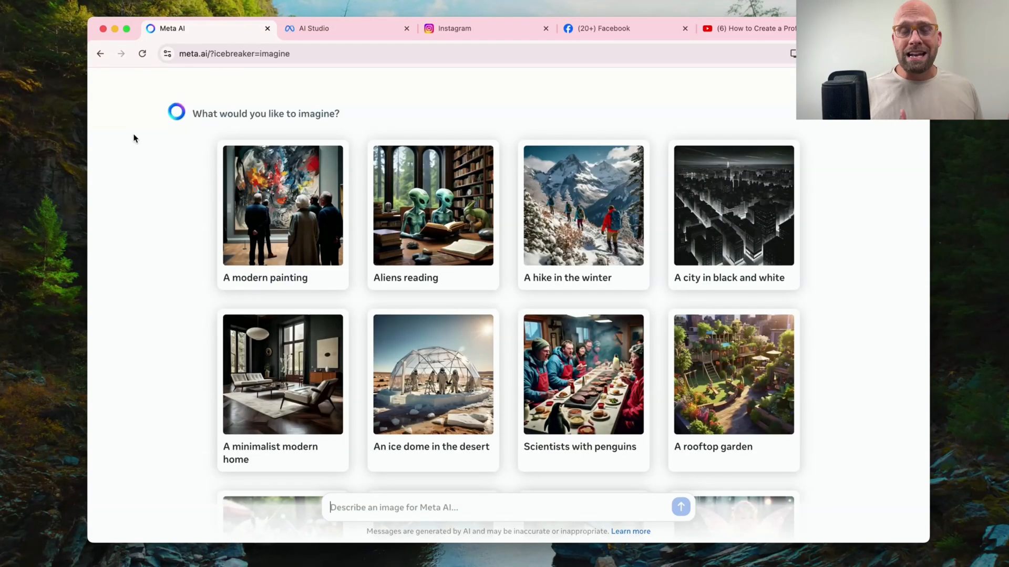
{"action": "mouse_move", "coordinate": [410, 231]}
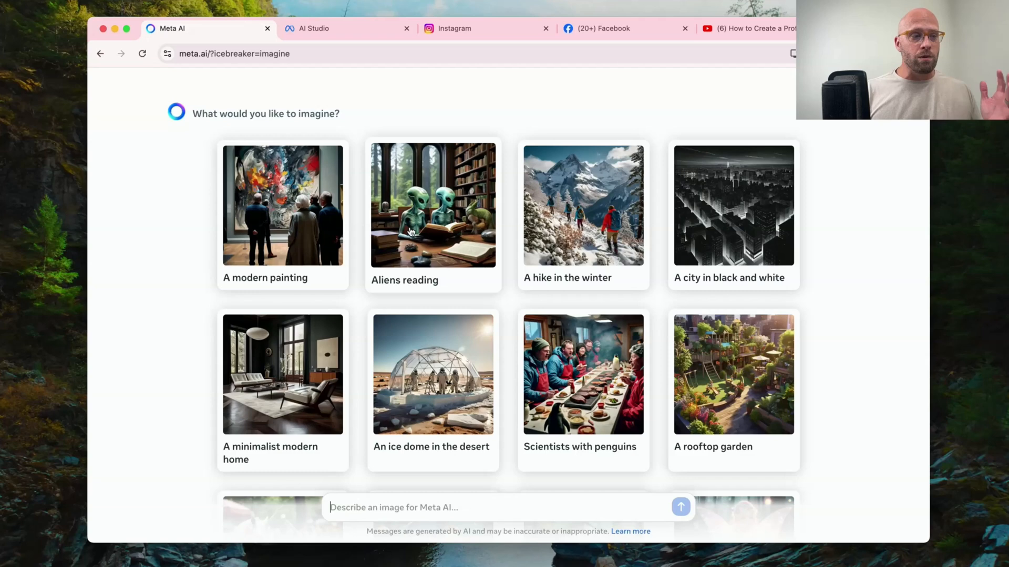
{"action": "scroll", "scroll_direction": "down", "scroll_amount": 3}
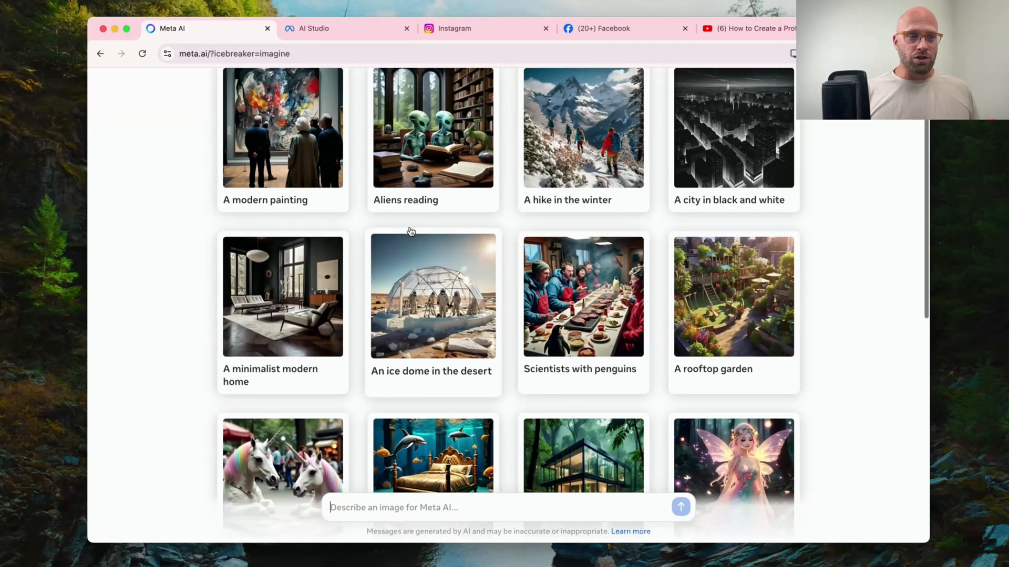
{"action": "scroll", "scroll_direction": "down", "scroll_amount": 3}
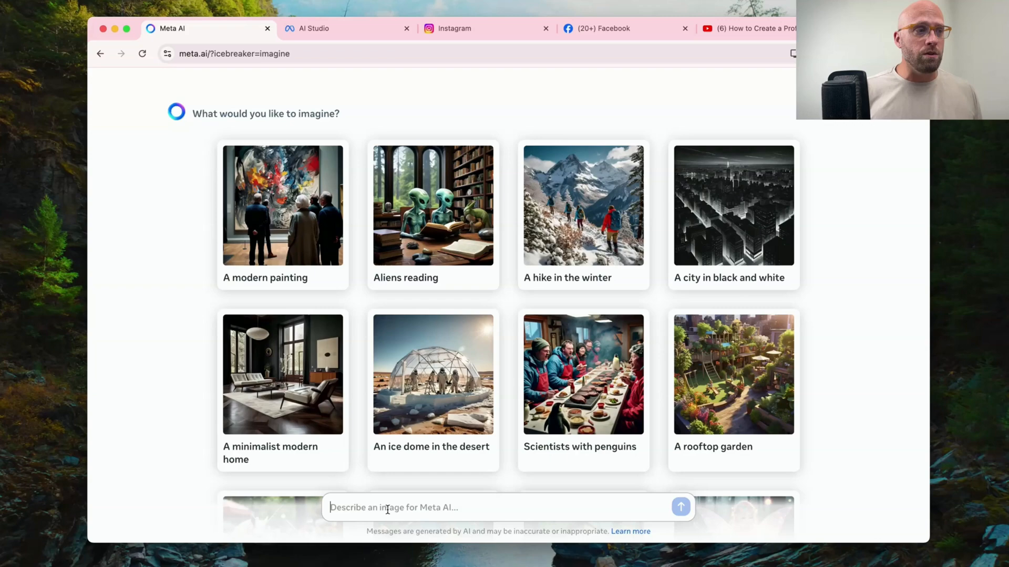
{"action": "left_click", "coordinate": [313, 28]}
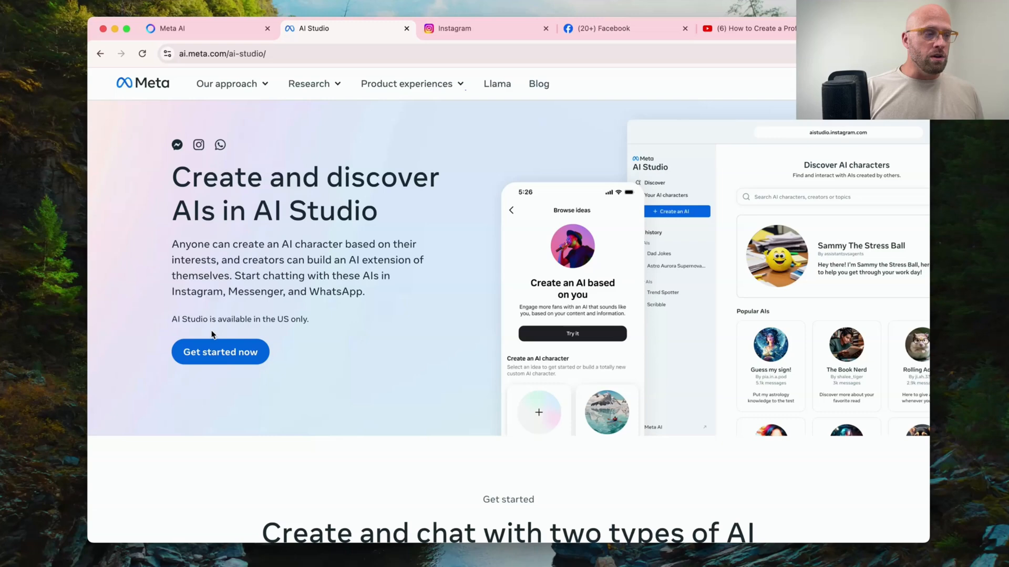
Open aistudio.instagram.com in a new tab and browse the popular AI characters.
{"action": "left_click", "coordinate": [219, 352]}
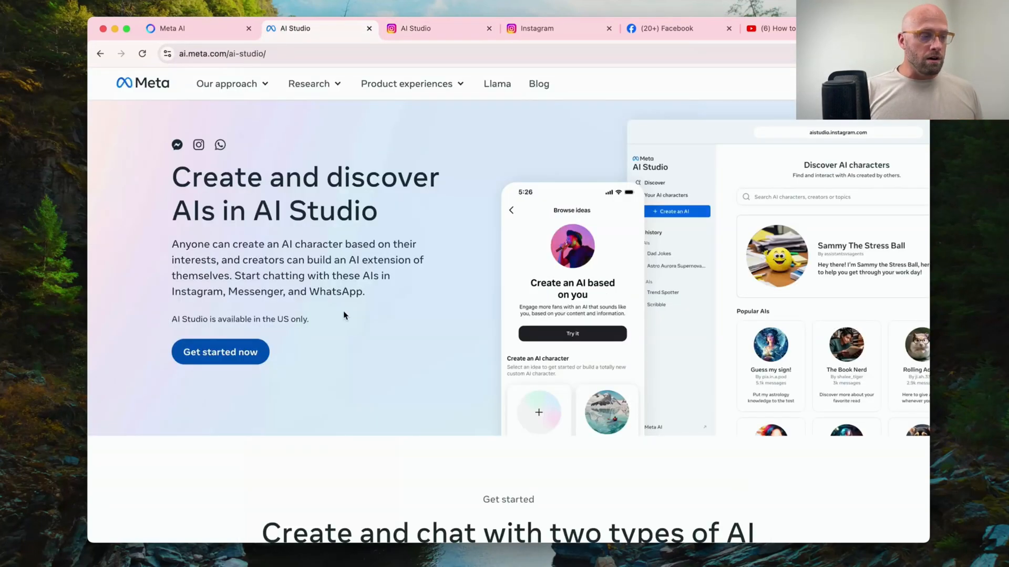
{"action": "scroll", "scroll_direction": "down", "scroll_amount": 3}
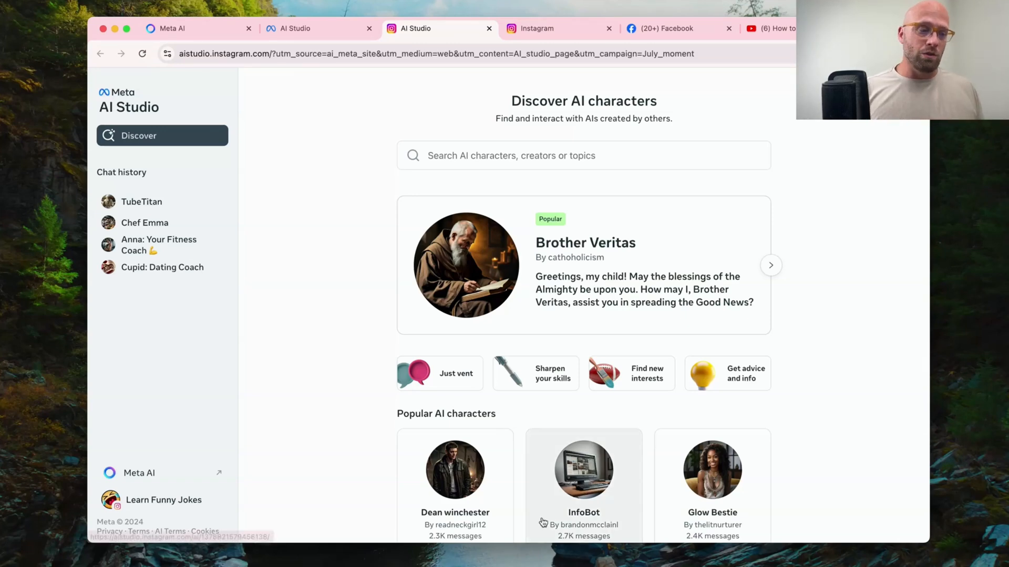
Switch to the Instagram tab showing the home feed.
{"action": "left_click", "coordinate": [537, 28]}
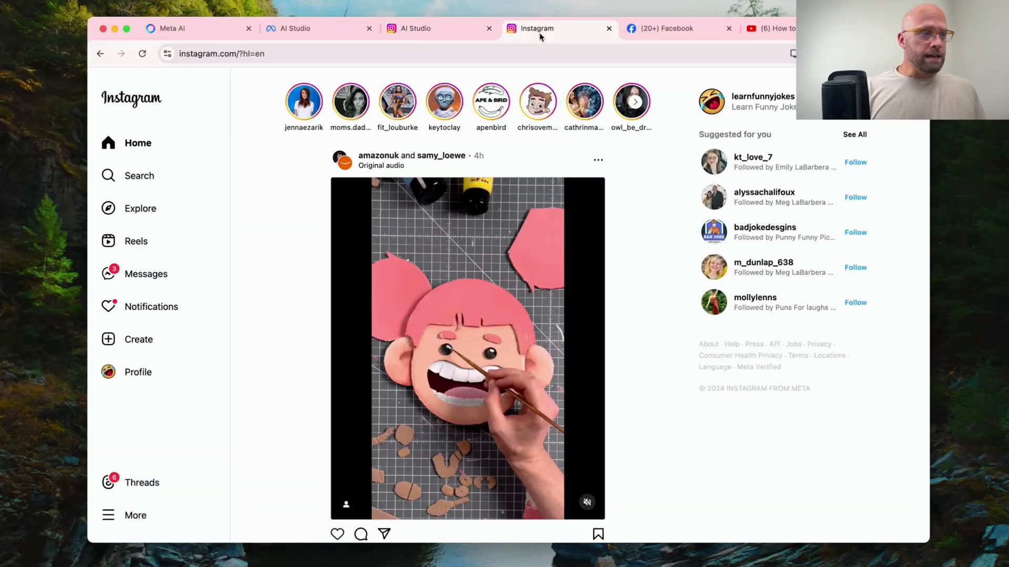
Review the imagine-me images in Instagram's Meta AI chat, then start a new message.
{"action": "left_click", "coordinate": [138, 175]}
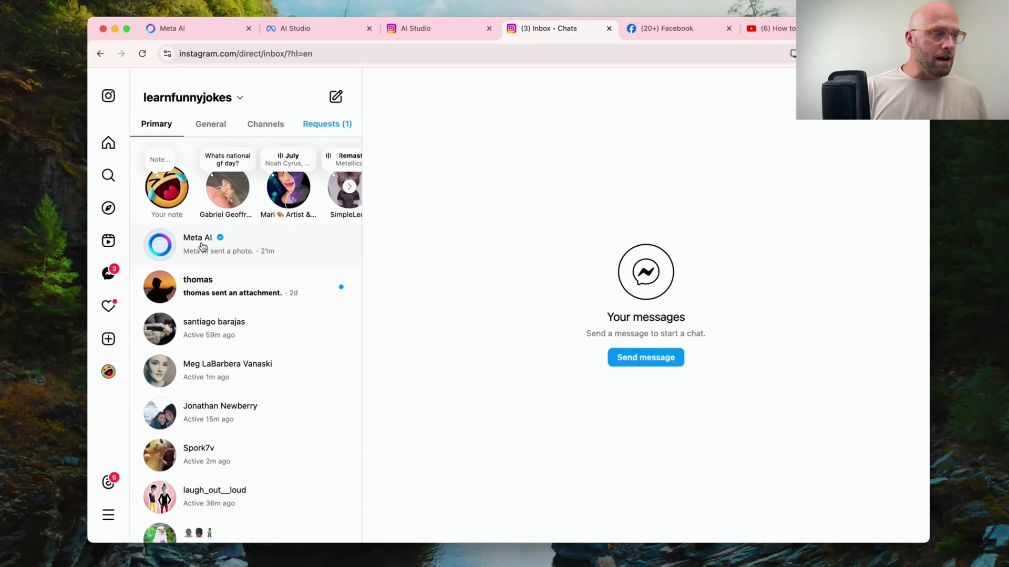
{"action": "left_click", "coordinate": [198, 244]}
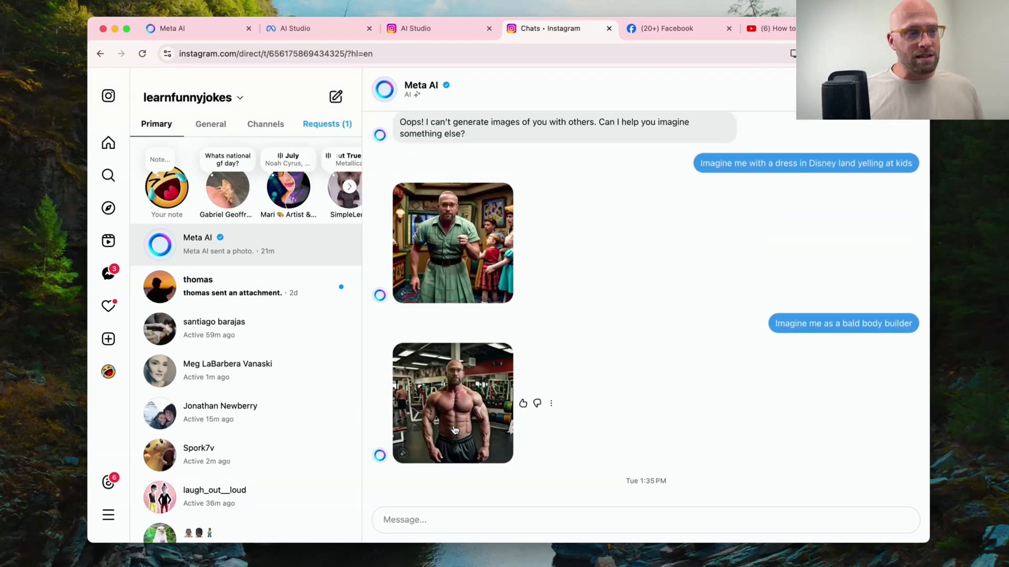
{"action": "scroll", "scroll_direction": "down", "scroll_amount": 3}
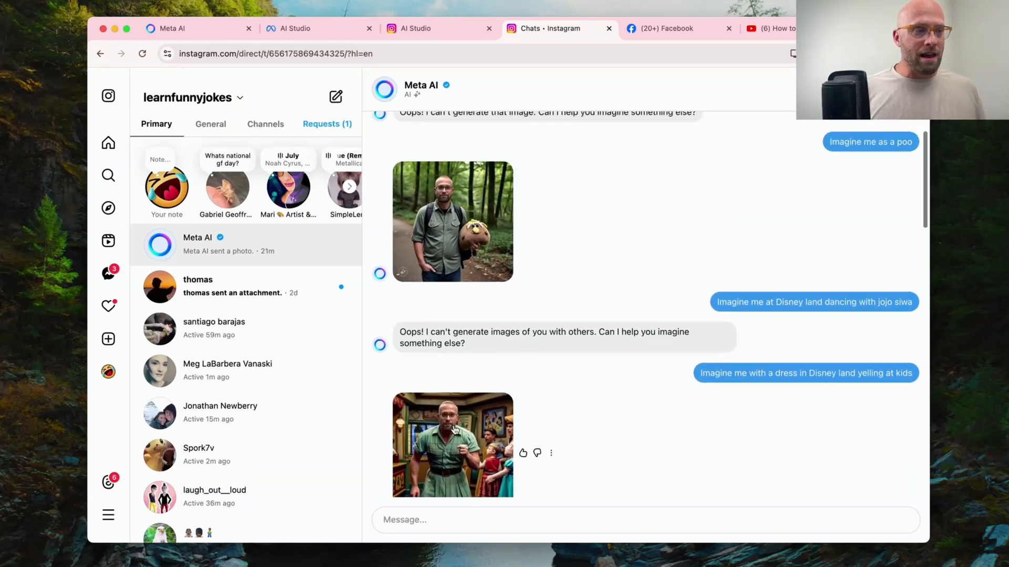
{"action": "scroll", "scroll_direction": "down", "scroll_amount": 3}
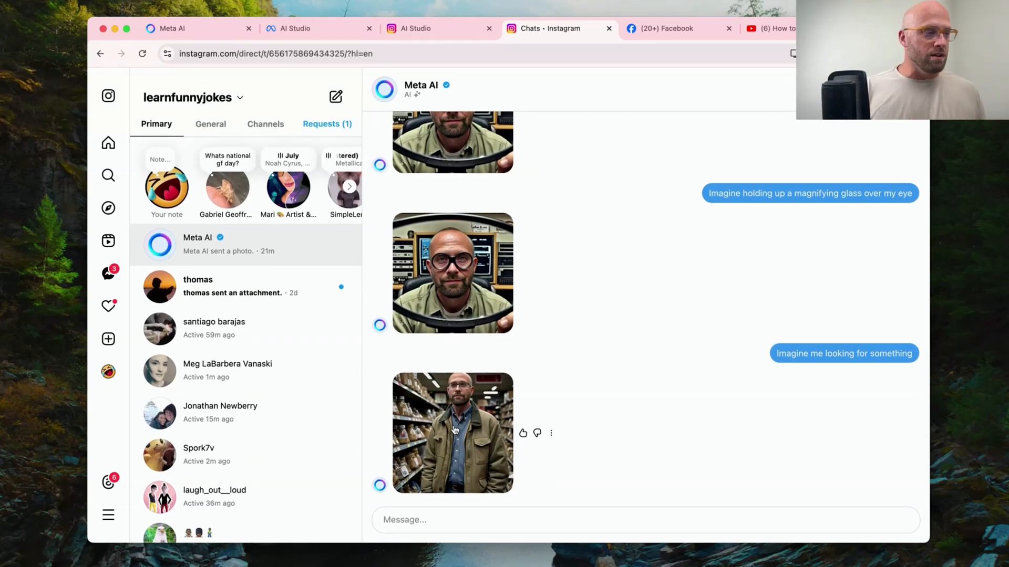
{"action": "left_click", "coordinate": [335, 96]}
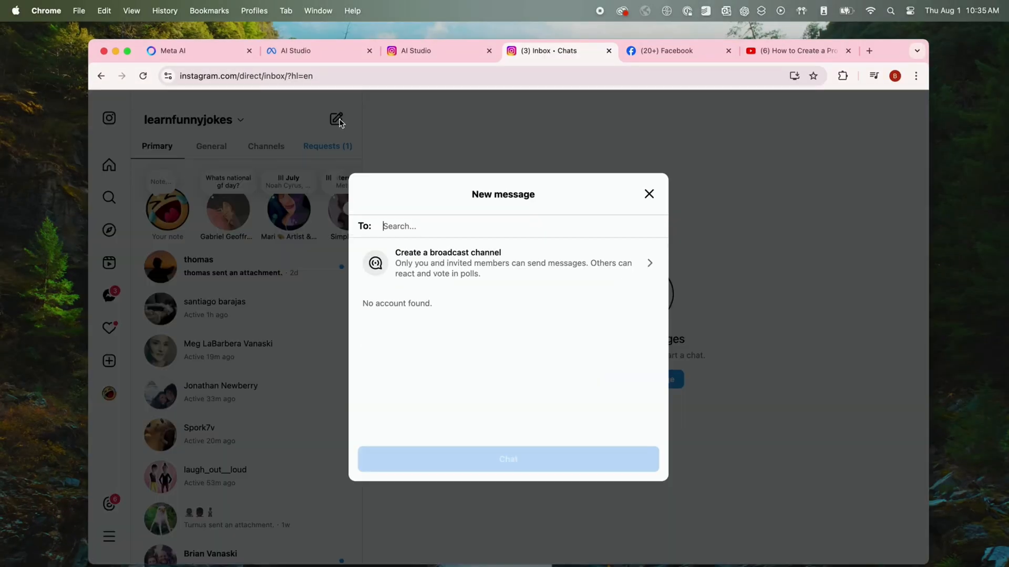
Search 'met' for the recipient and open the chat with Meta AI.
{"action": "type", "text": "met"}
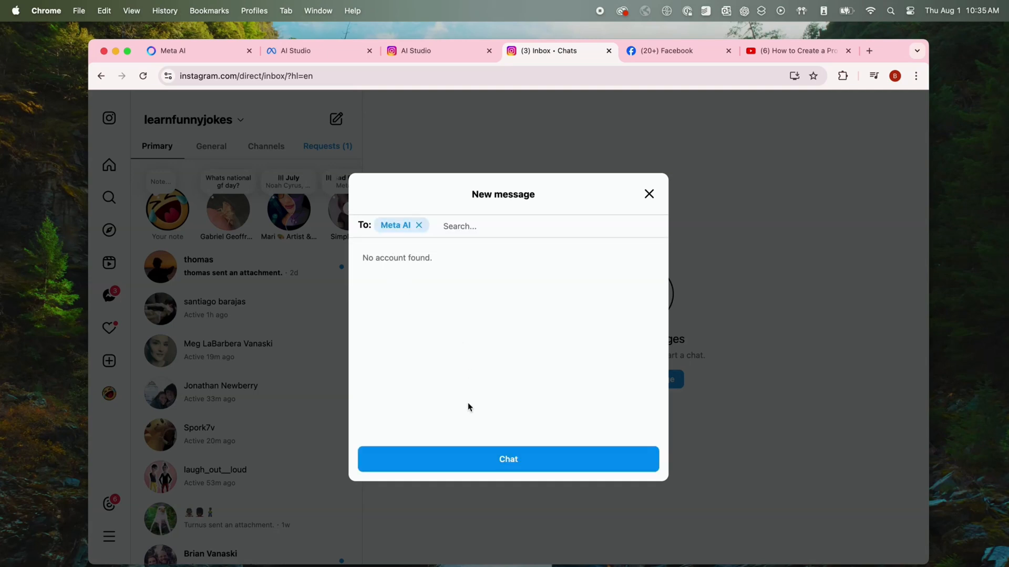
{"action": "left_click", "coordinate": [508, 459]}
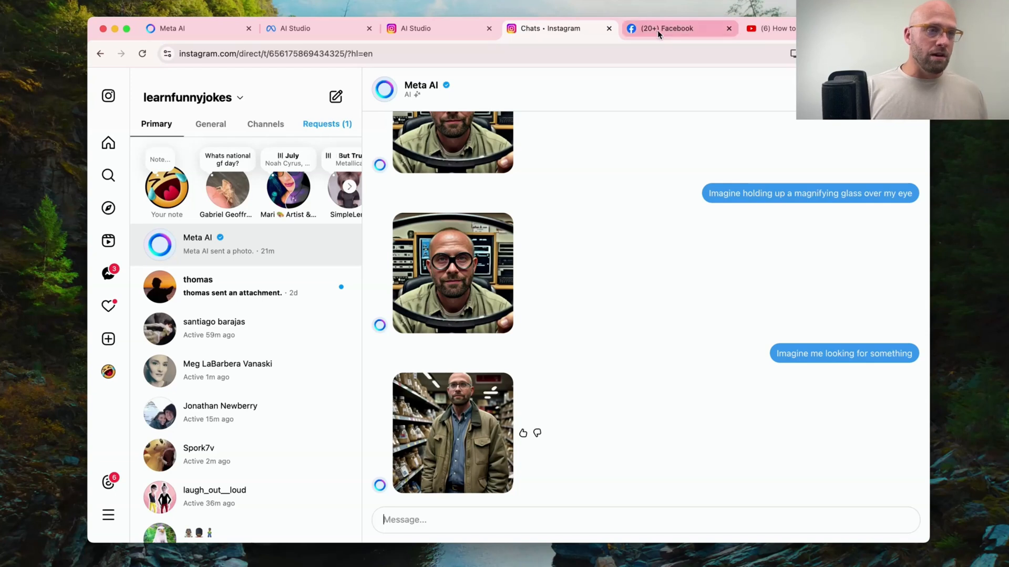
On Facebook, open the Meta AI Messenger chat showing the fitness-trainer image.
{"action": "left_click", "coordinate": [669, 29]}
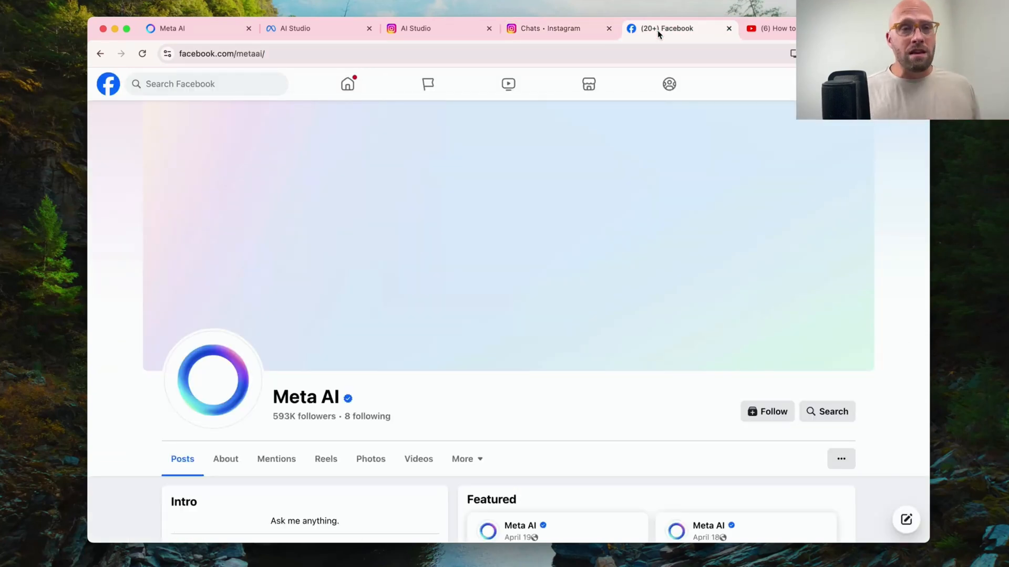
{"action": "left_click", "coordinate": [186, 83]}
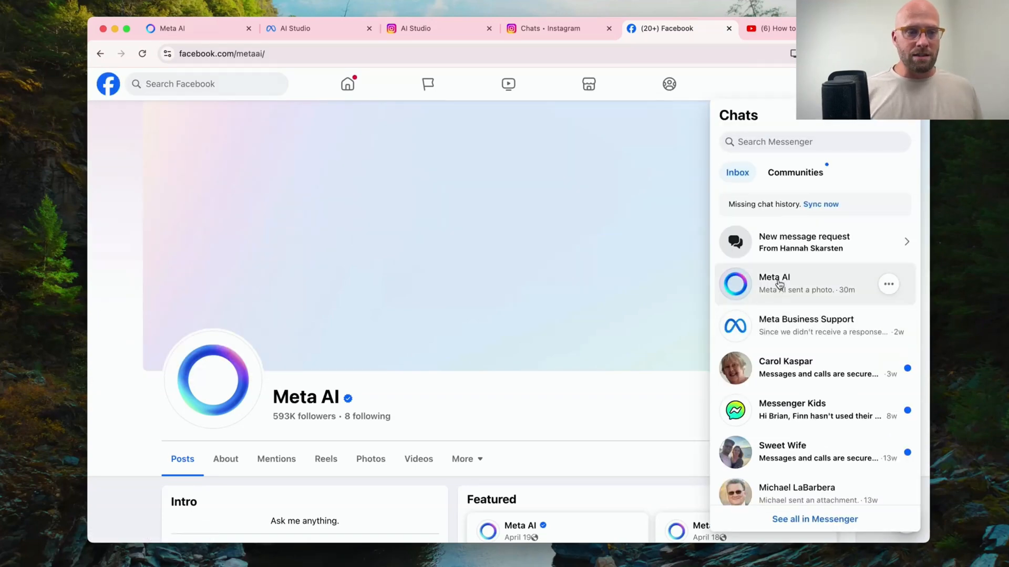
{"action": "left_click", "coordinate": [773, 284]}
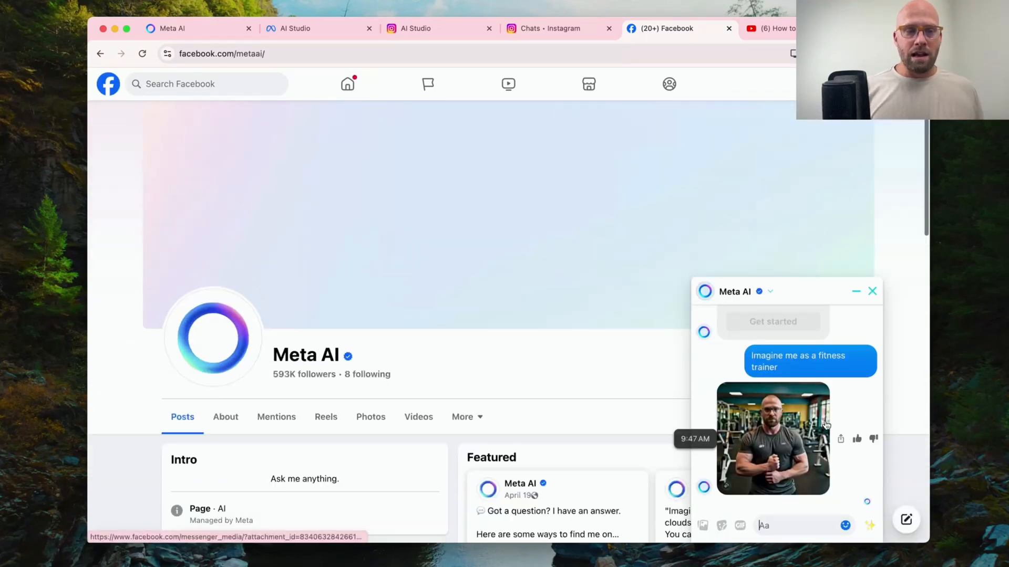
{"action": "scroll", "scroll_direction": "down", "scroll_amount": 3}
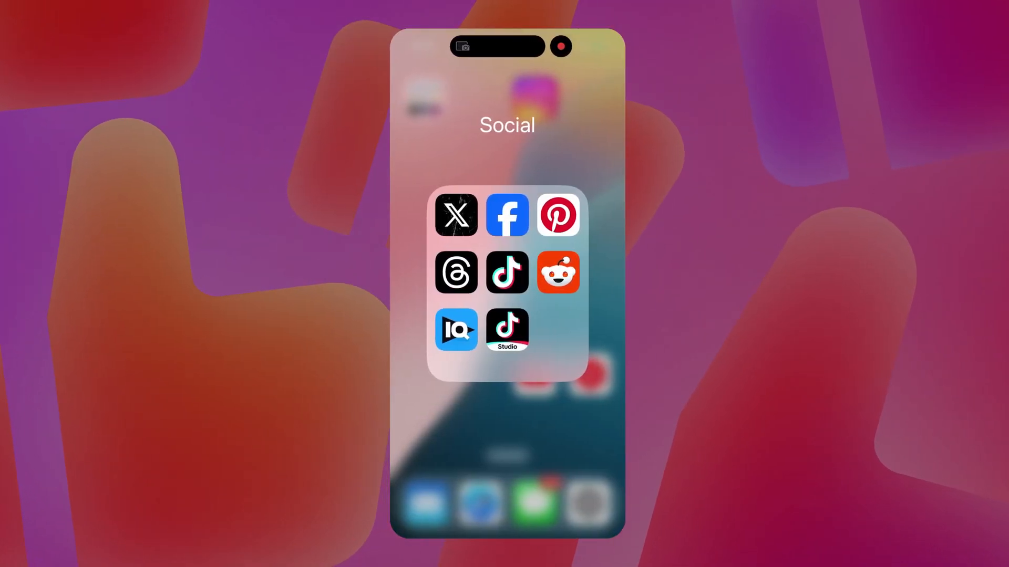
In the iOS Facebook app, ask Meta AI 'Imagine me as a doctor' to generate a portrait.
{"action": "left_click", "coordinate": [507, 214]}
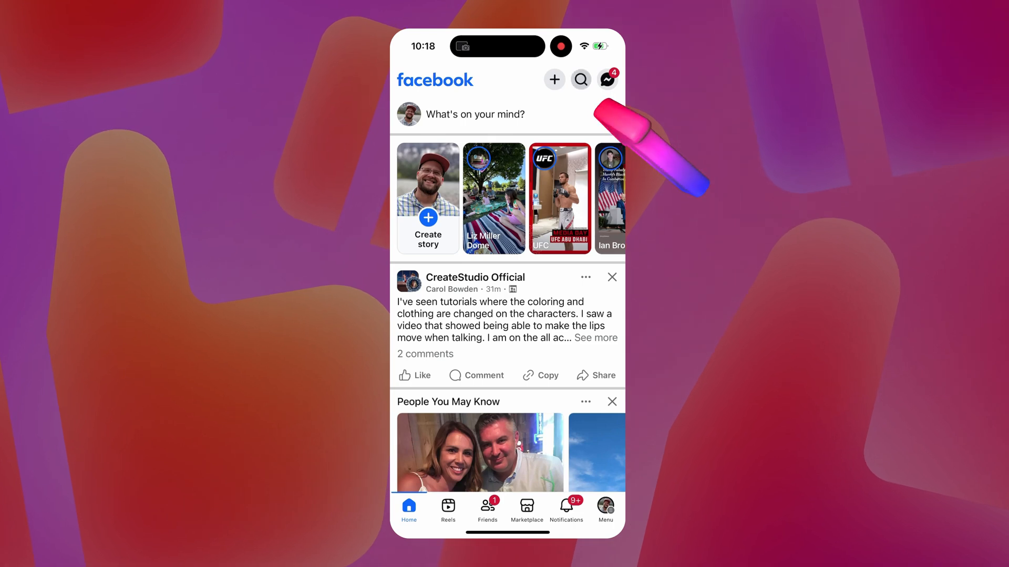
{"action": "left_click", "coordinate": [580, 80]}
{"action": "type", "text": "Imagine me"}
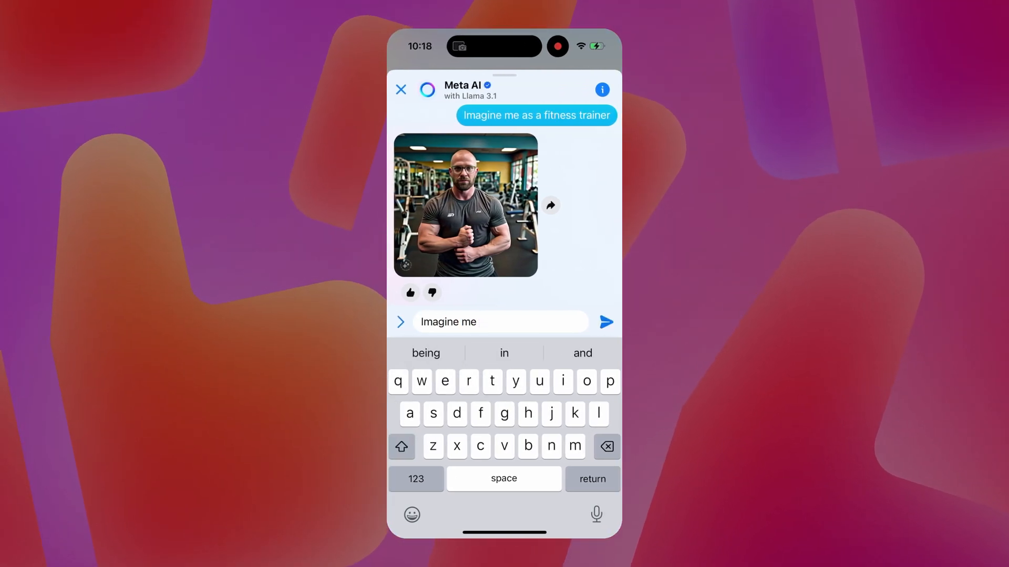
{"action": "type", "text": "as a doc"}
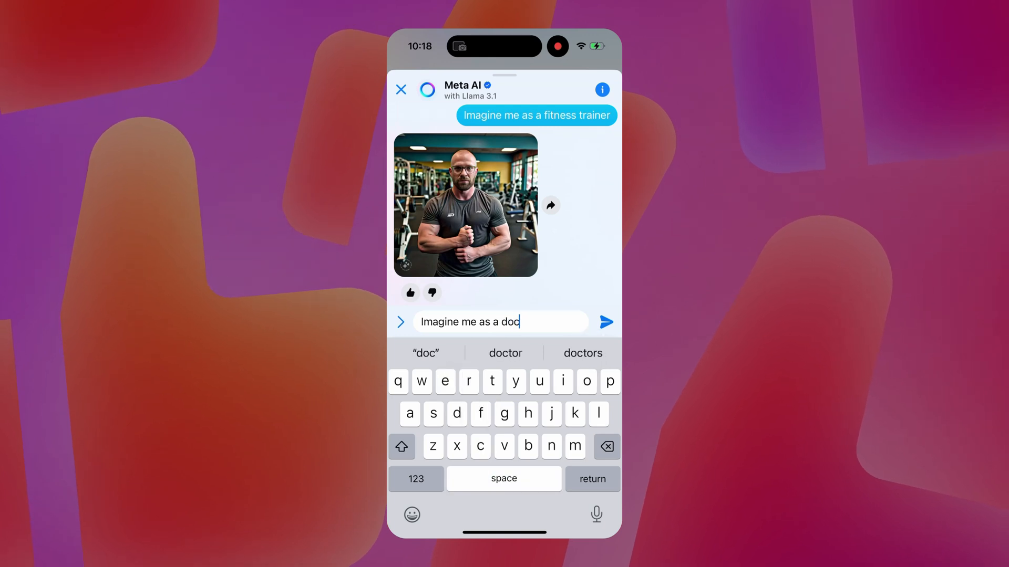
{"action": "left_click", "coordinate": [604, 322]}
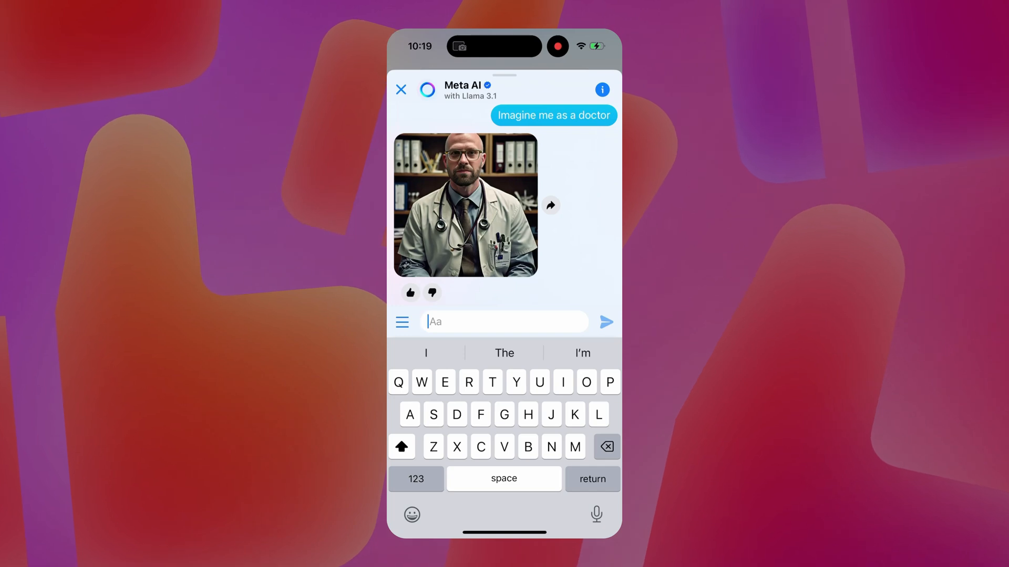
{"action": "left_click", "coordinate": [465, 205]}
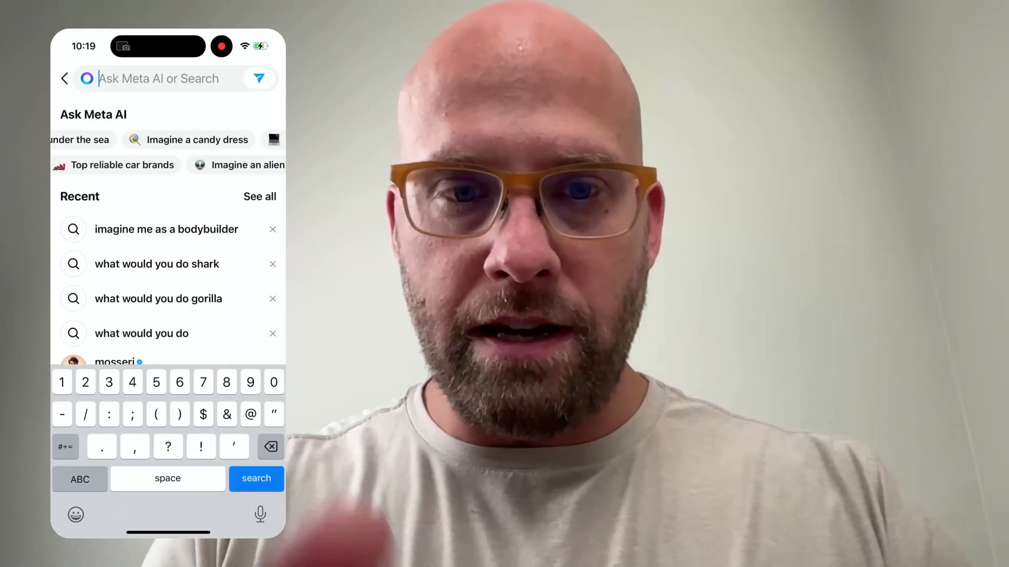
On Instagram iOS, activate the Ask Meta AI search field from Explore.
{"action": "left_click", "coordinate": [65, 78]}
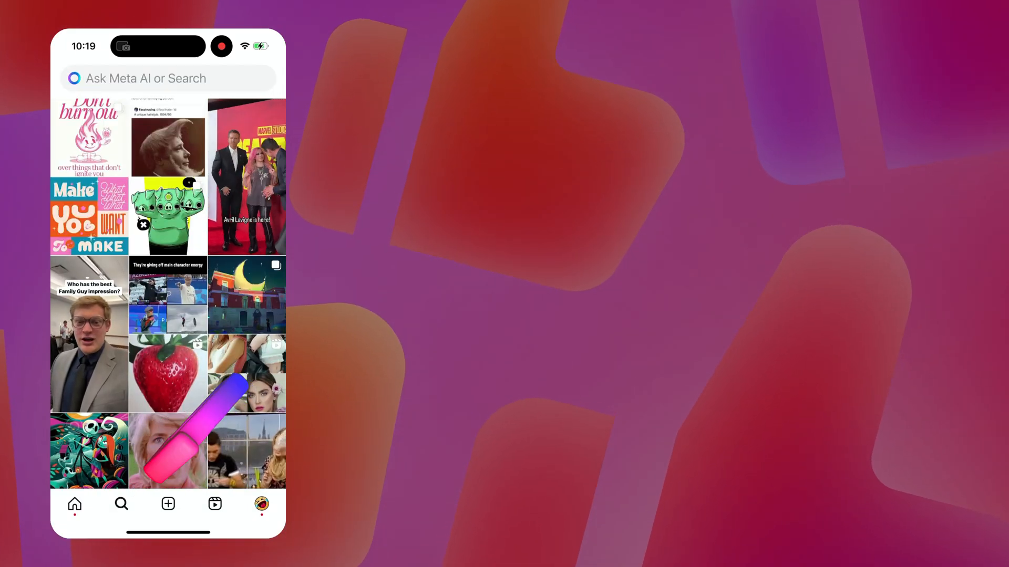
{"action": "left_click", "coordinate": [169, 78]}
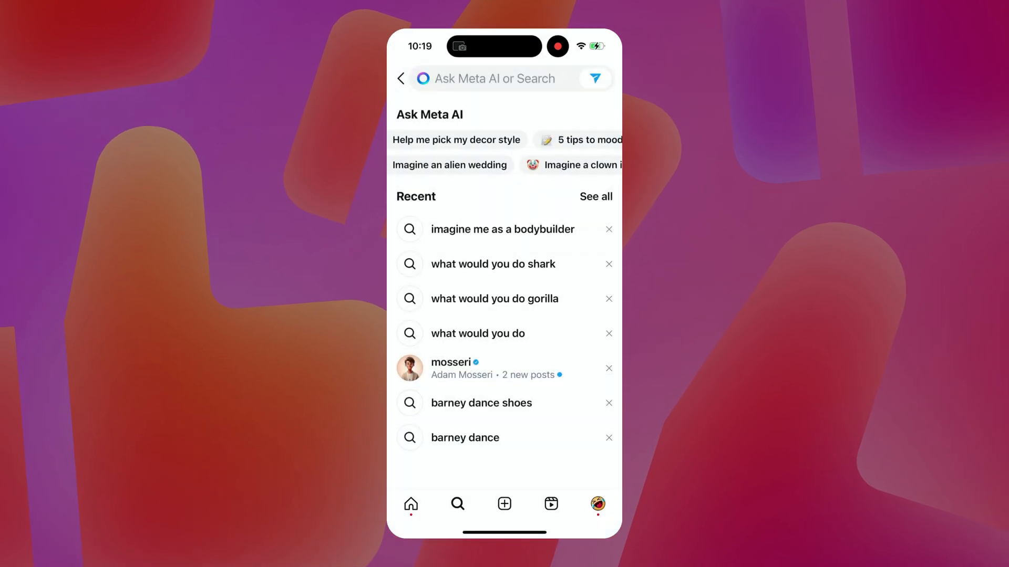
{"action": "left_click", "coordinate": [508, 77]}
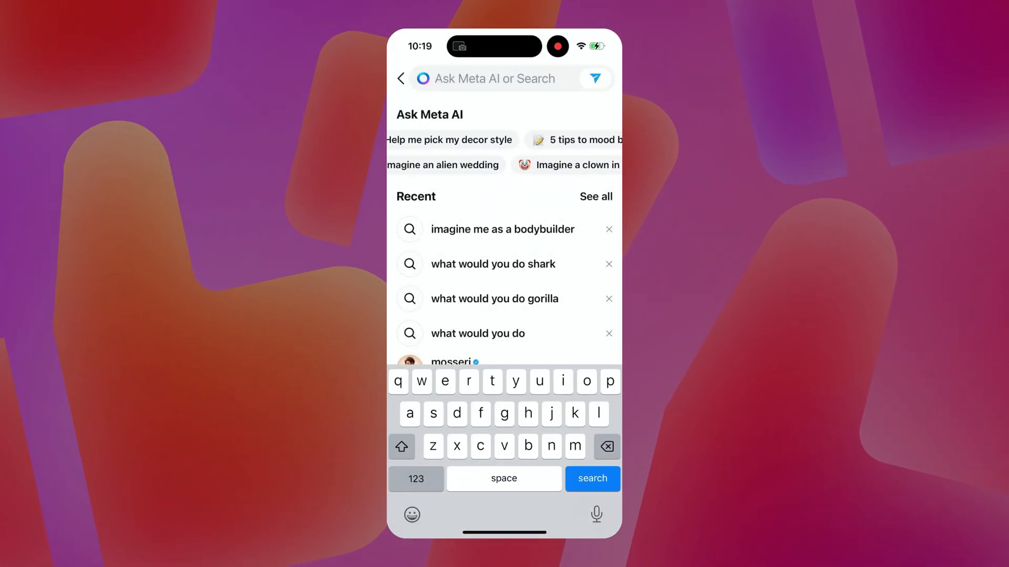